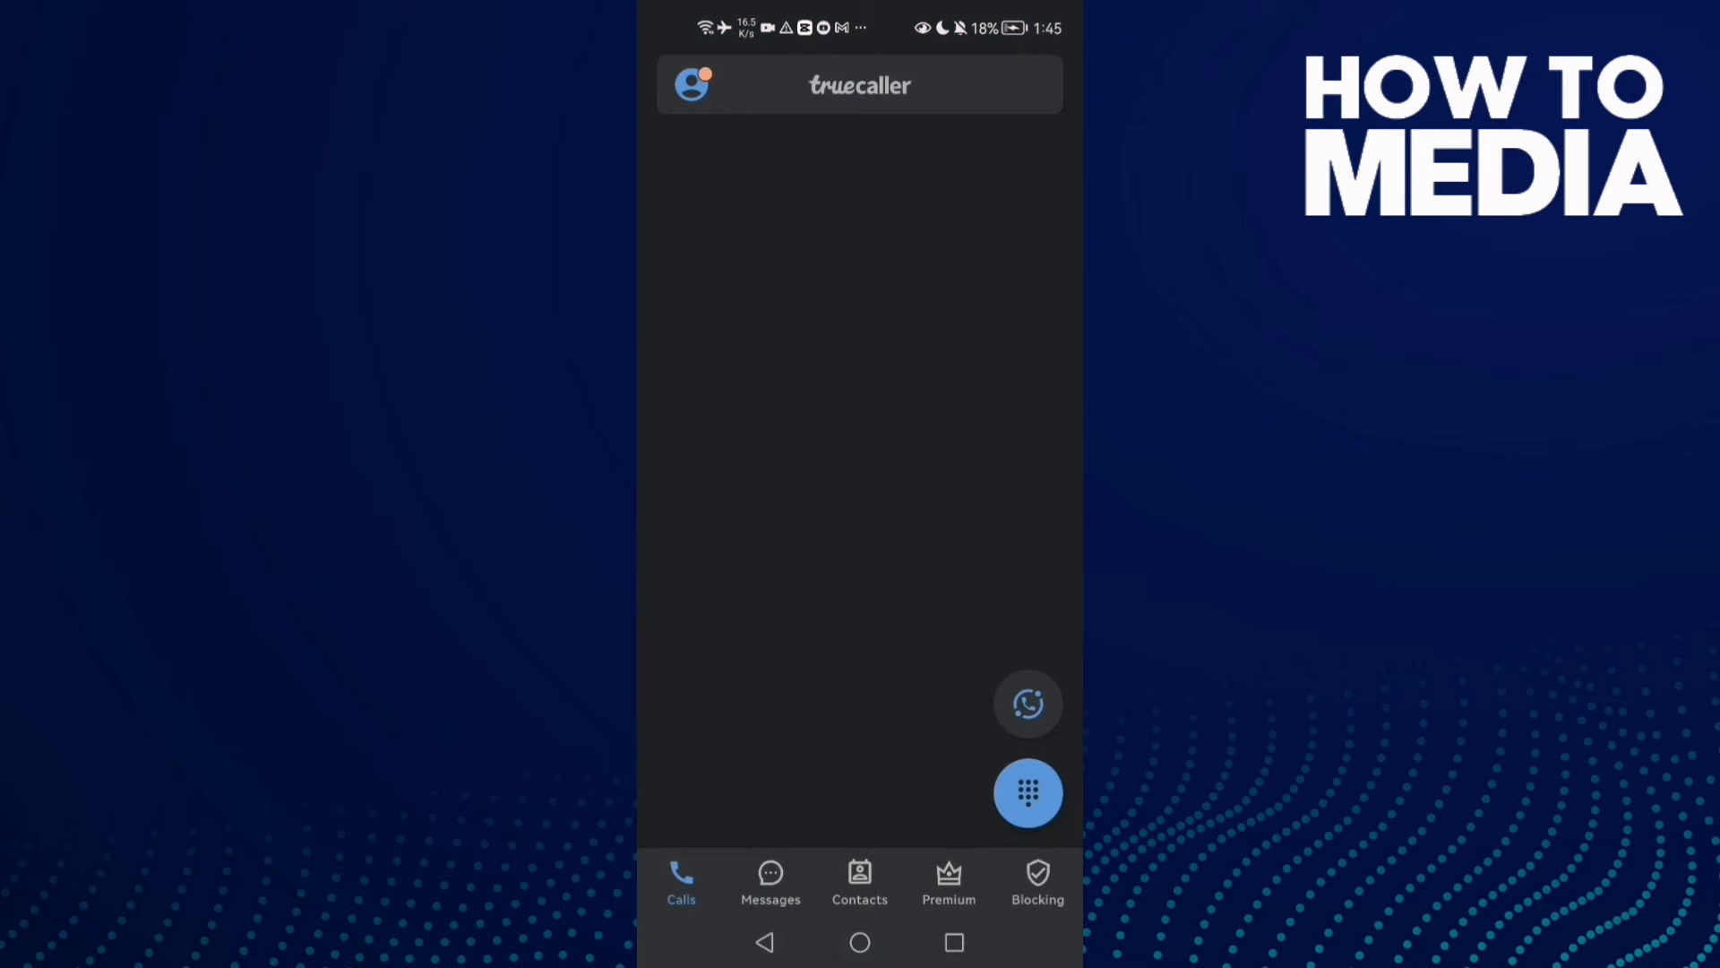
Step: Reach the Settings list via the profile page, briefly viewing Messaging before backing out
{"action": "left_click", "coordinate": [690, 84]}
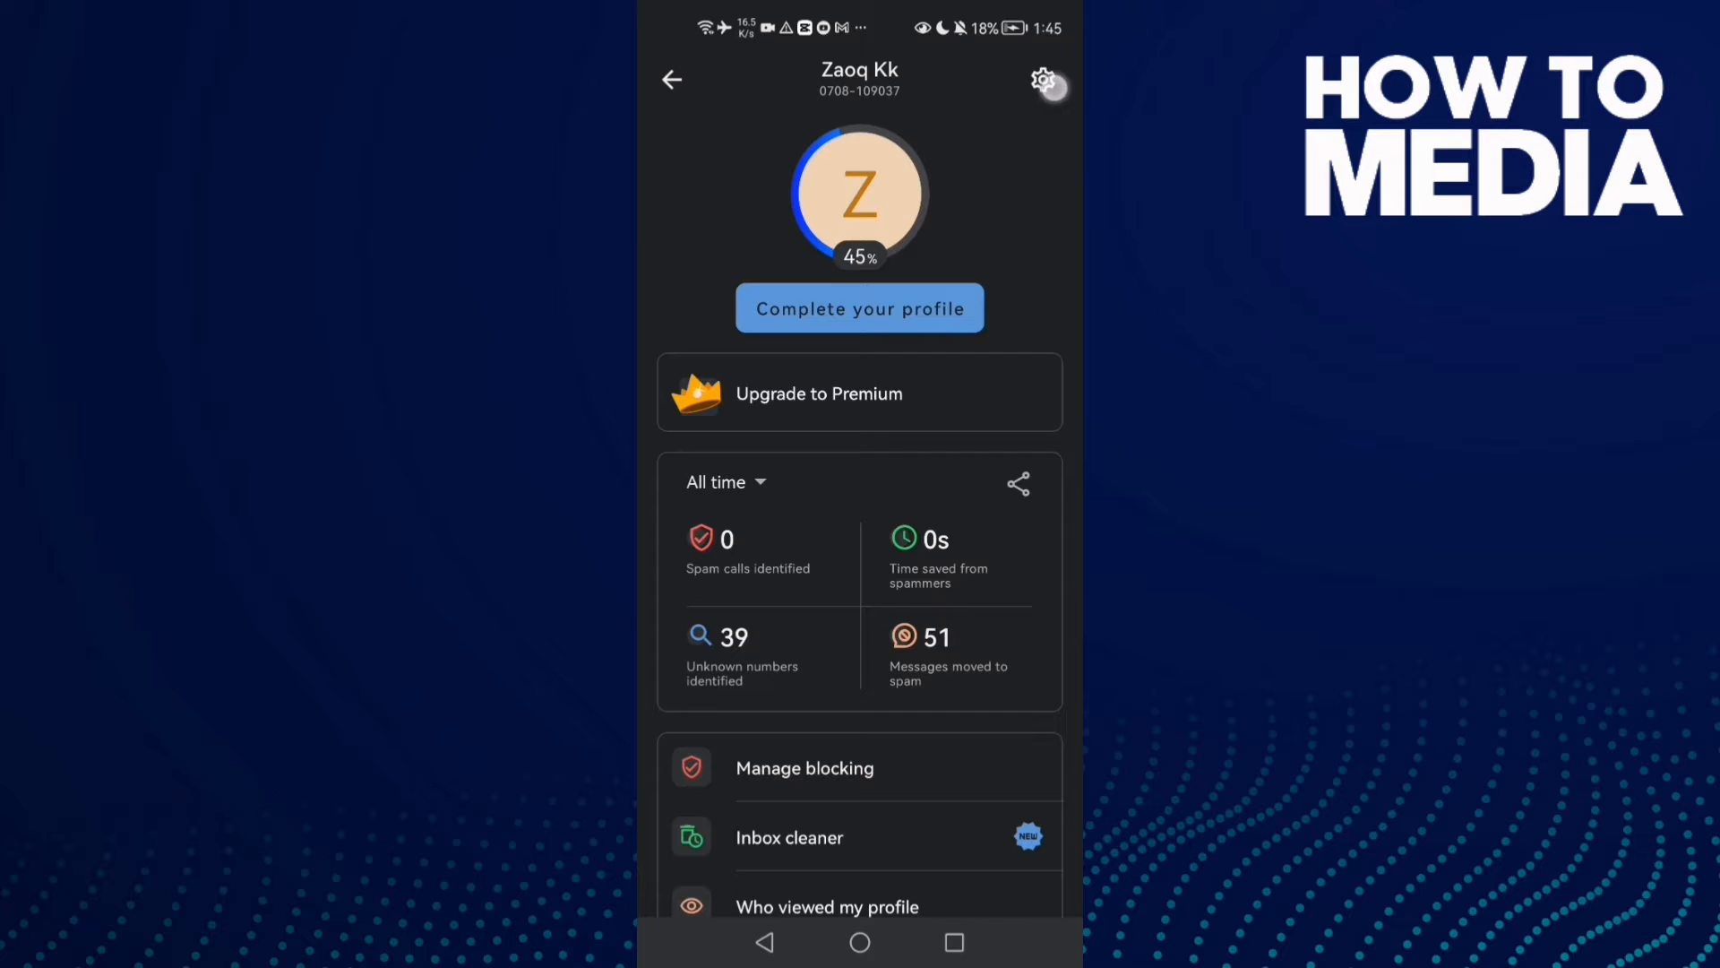
{"action": "left_click", "coordinate": [1043, 81]}
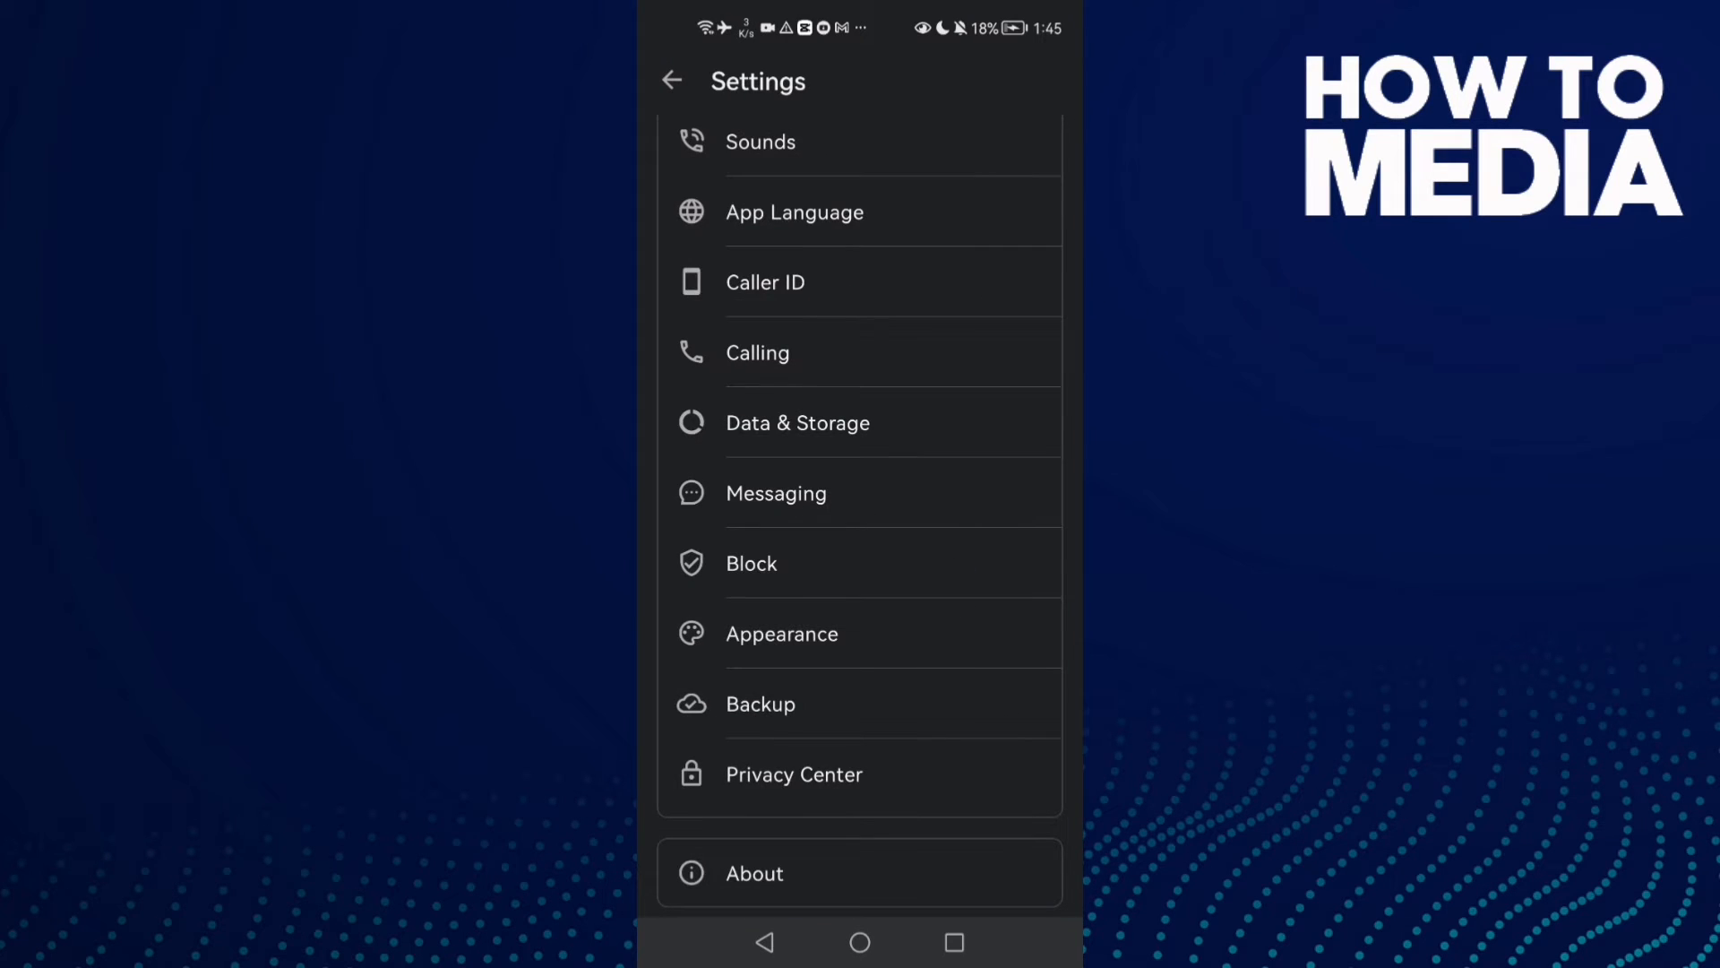
{"action": "left_click", "coordinate": [774, 493]}
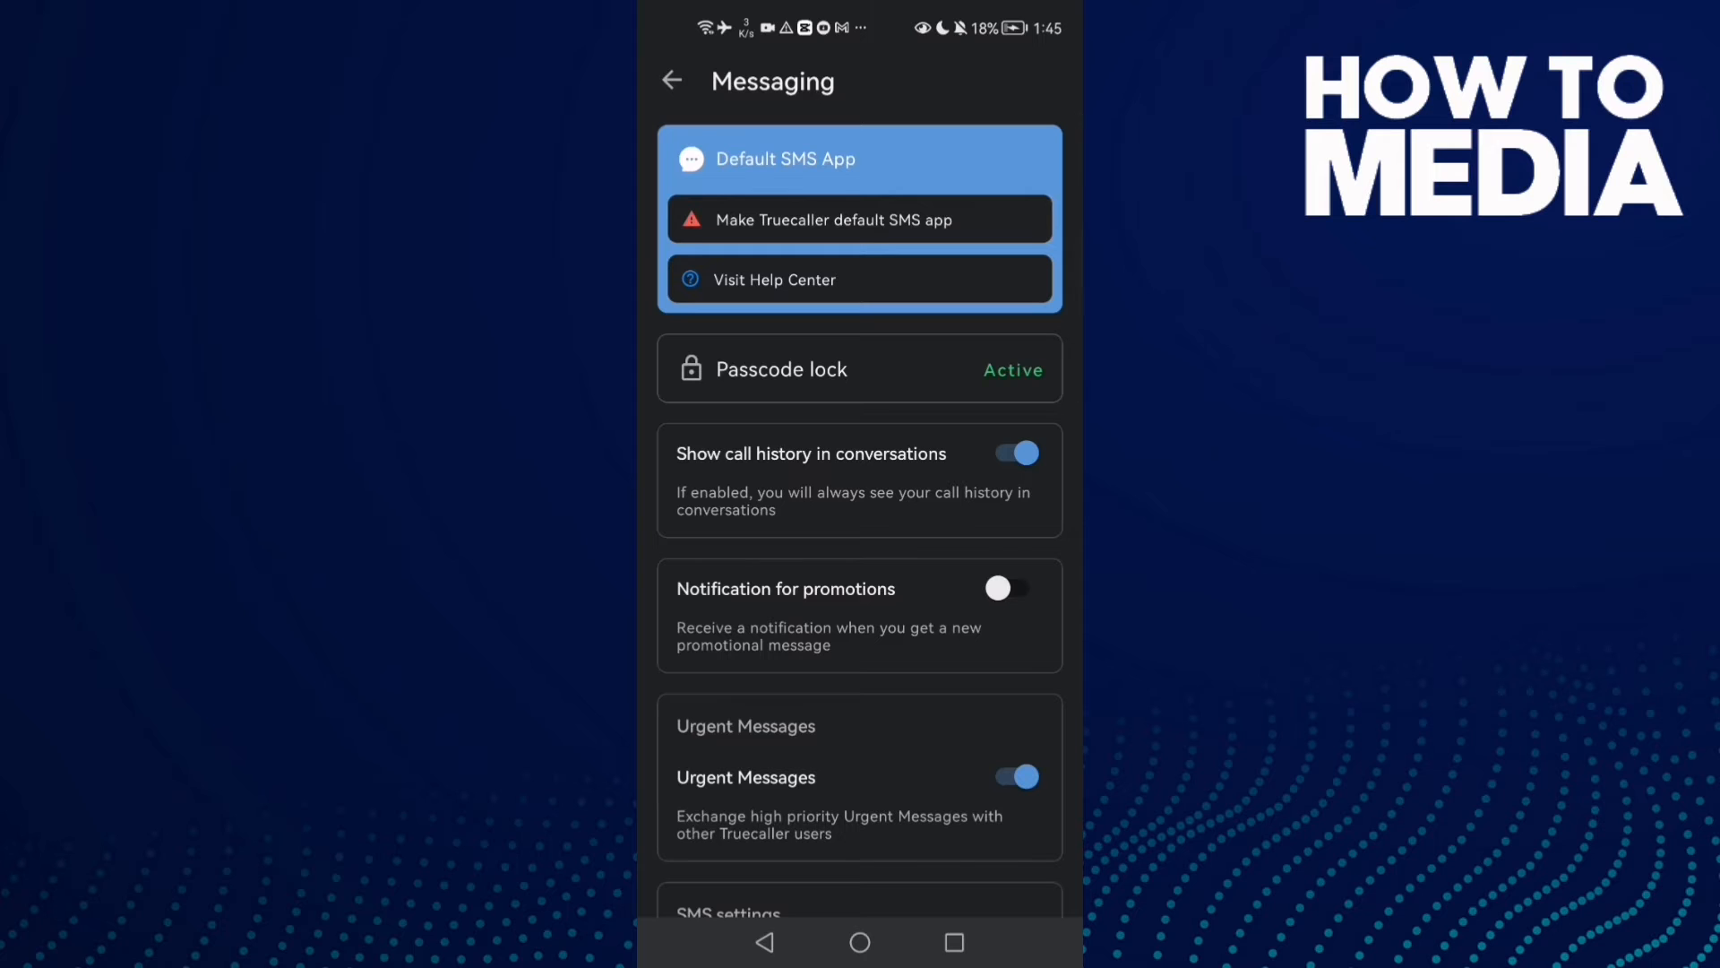
{"action": "left_click", "coordinate": [670, 80]}
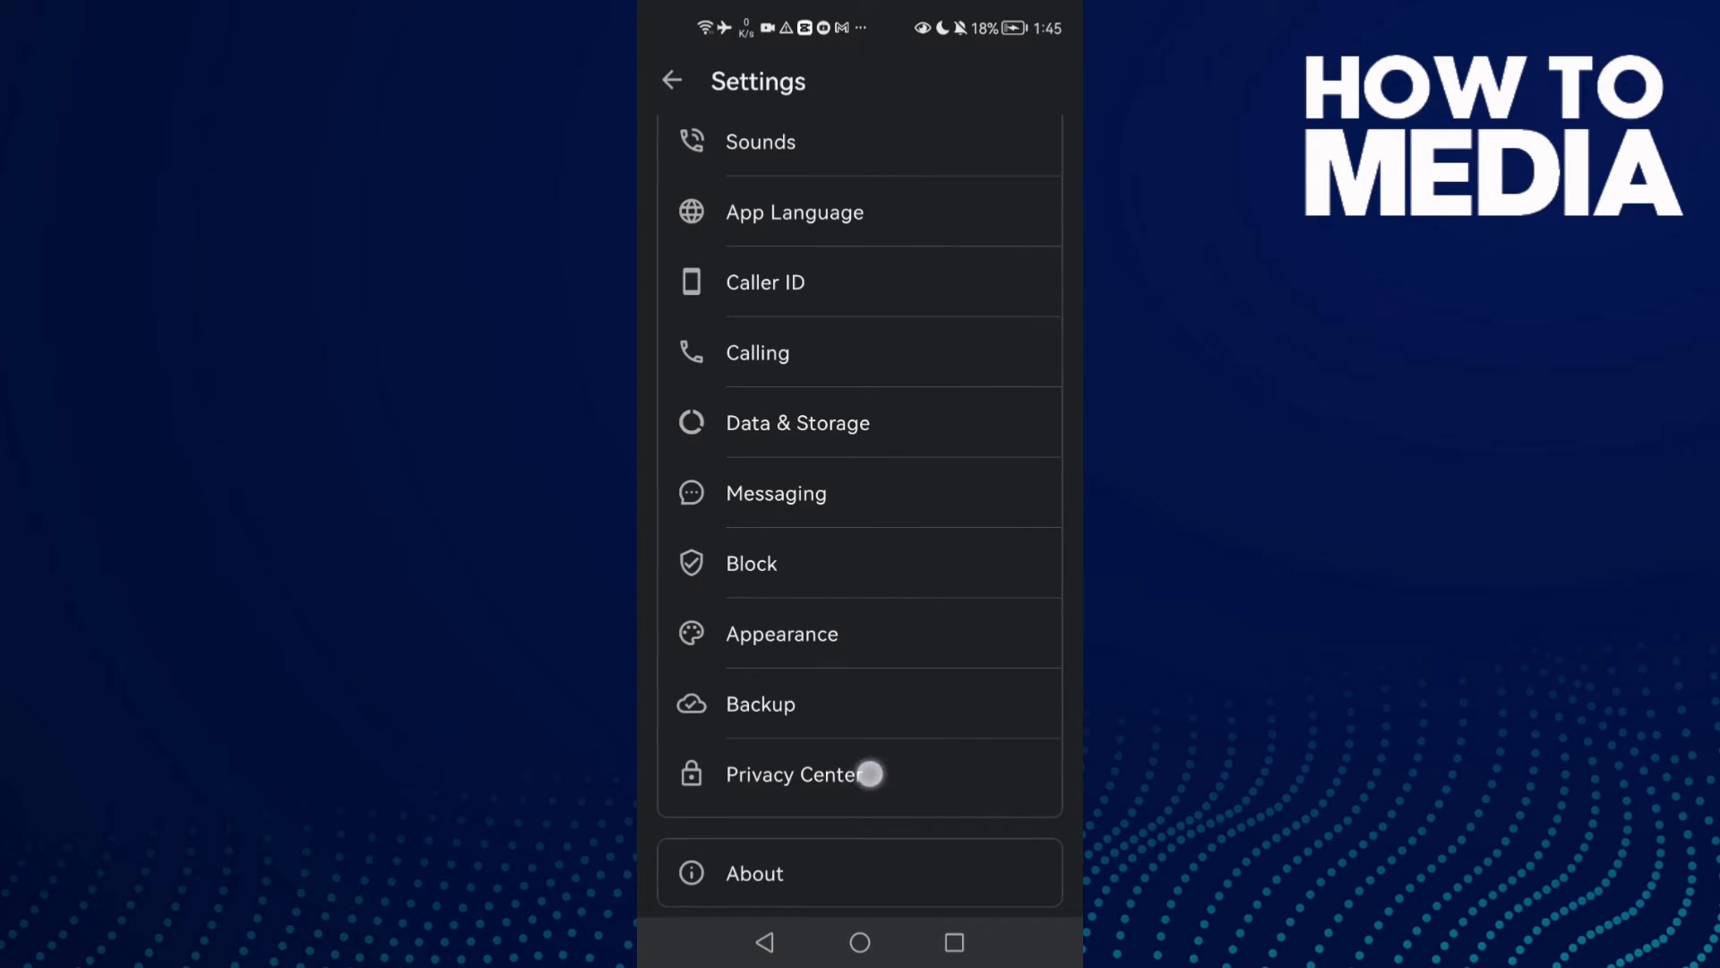
Step: In the Privacy Center, toggle the Availability switch and leave it turned on
{"action": "left_click", "coordinate": [792, 774]}
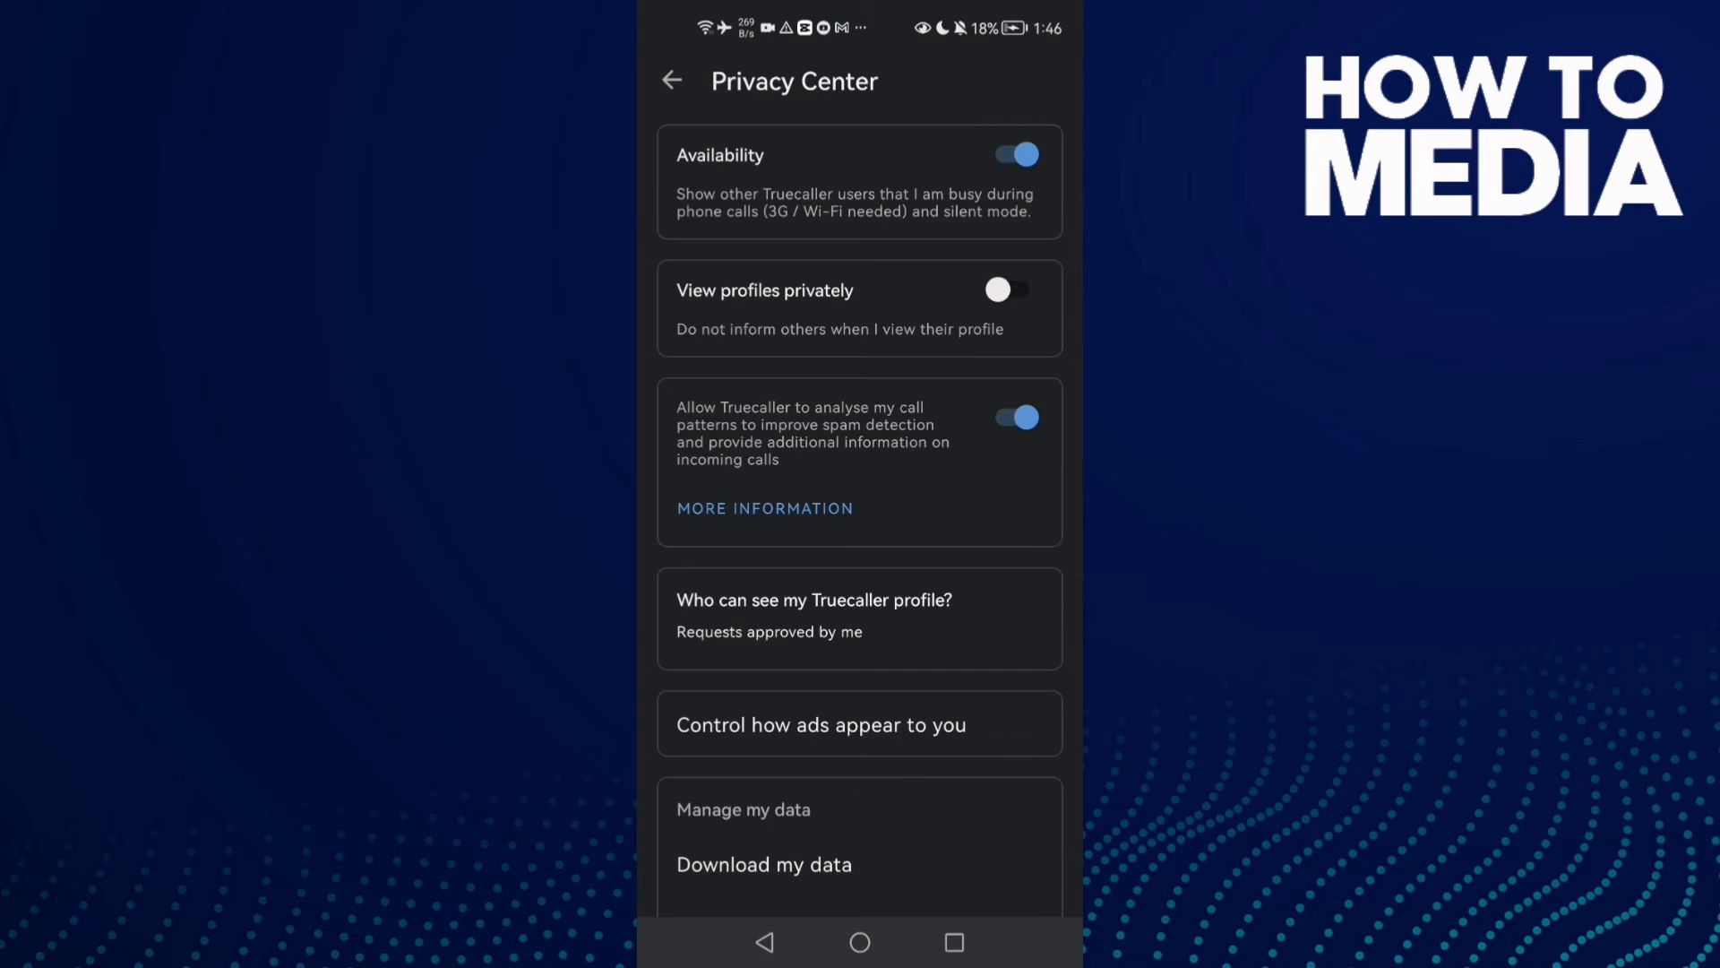
{"action": "left_click", "coordinate": [907, 197]}
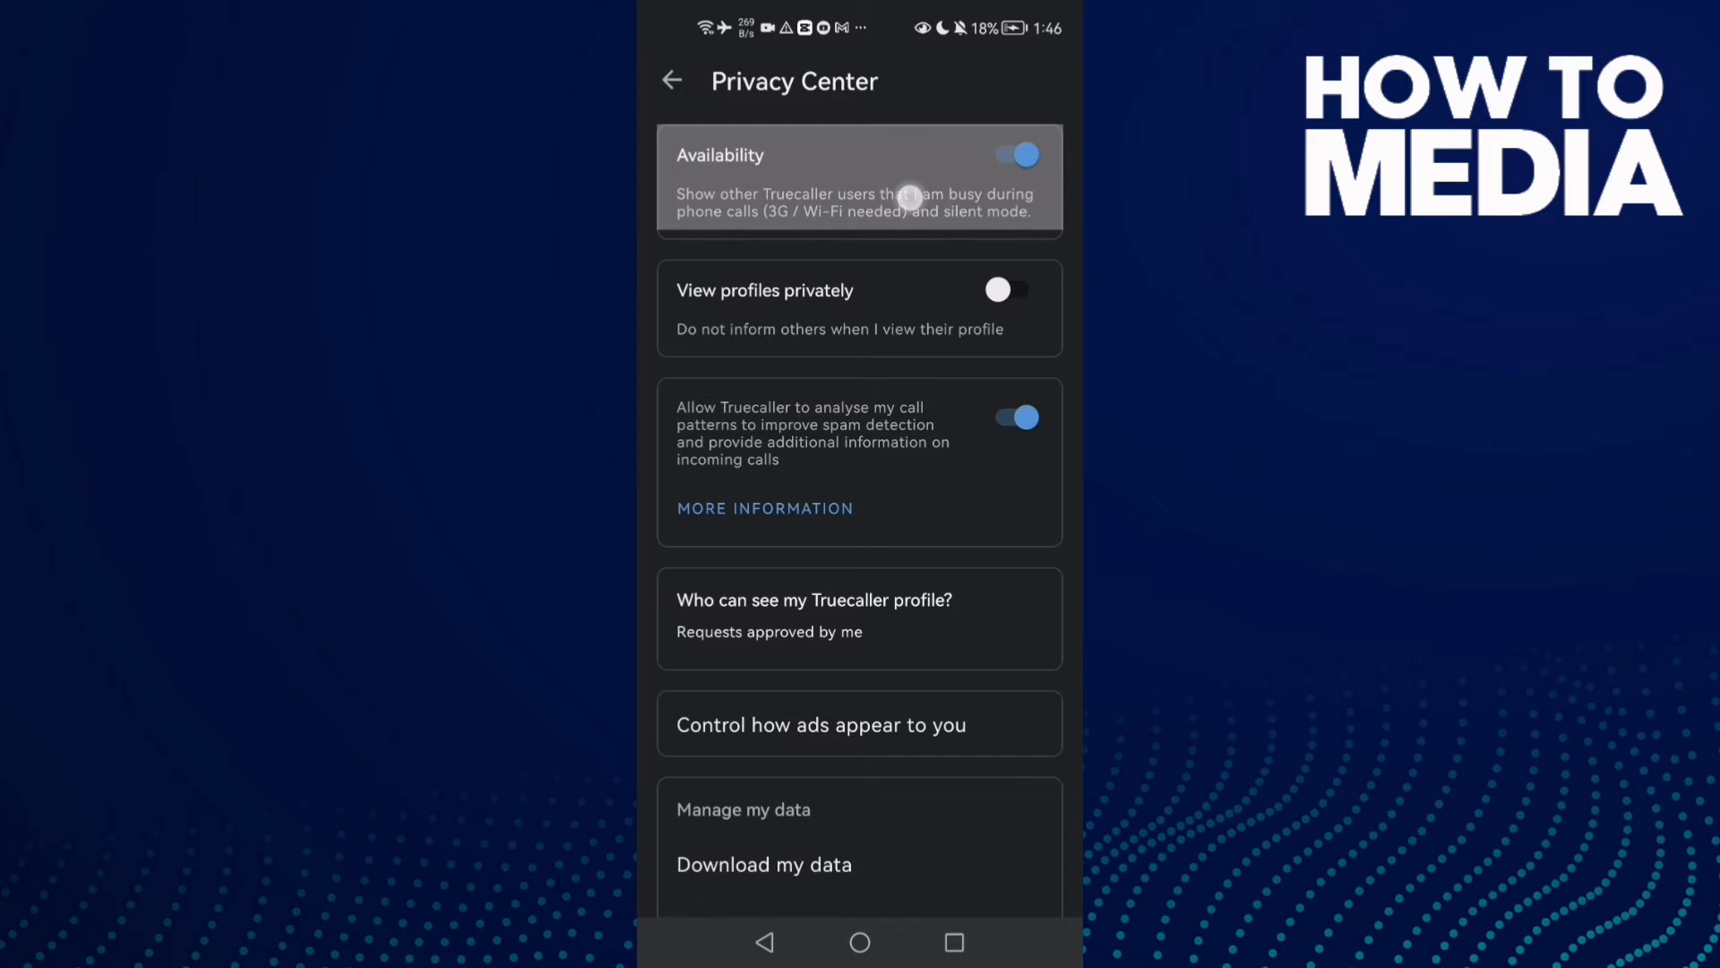
{"action": "left_click", "coordinate": [1014, 154]}
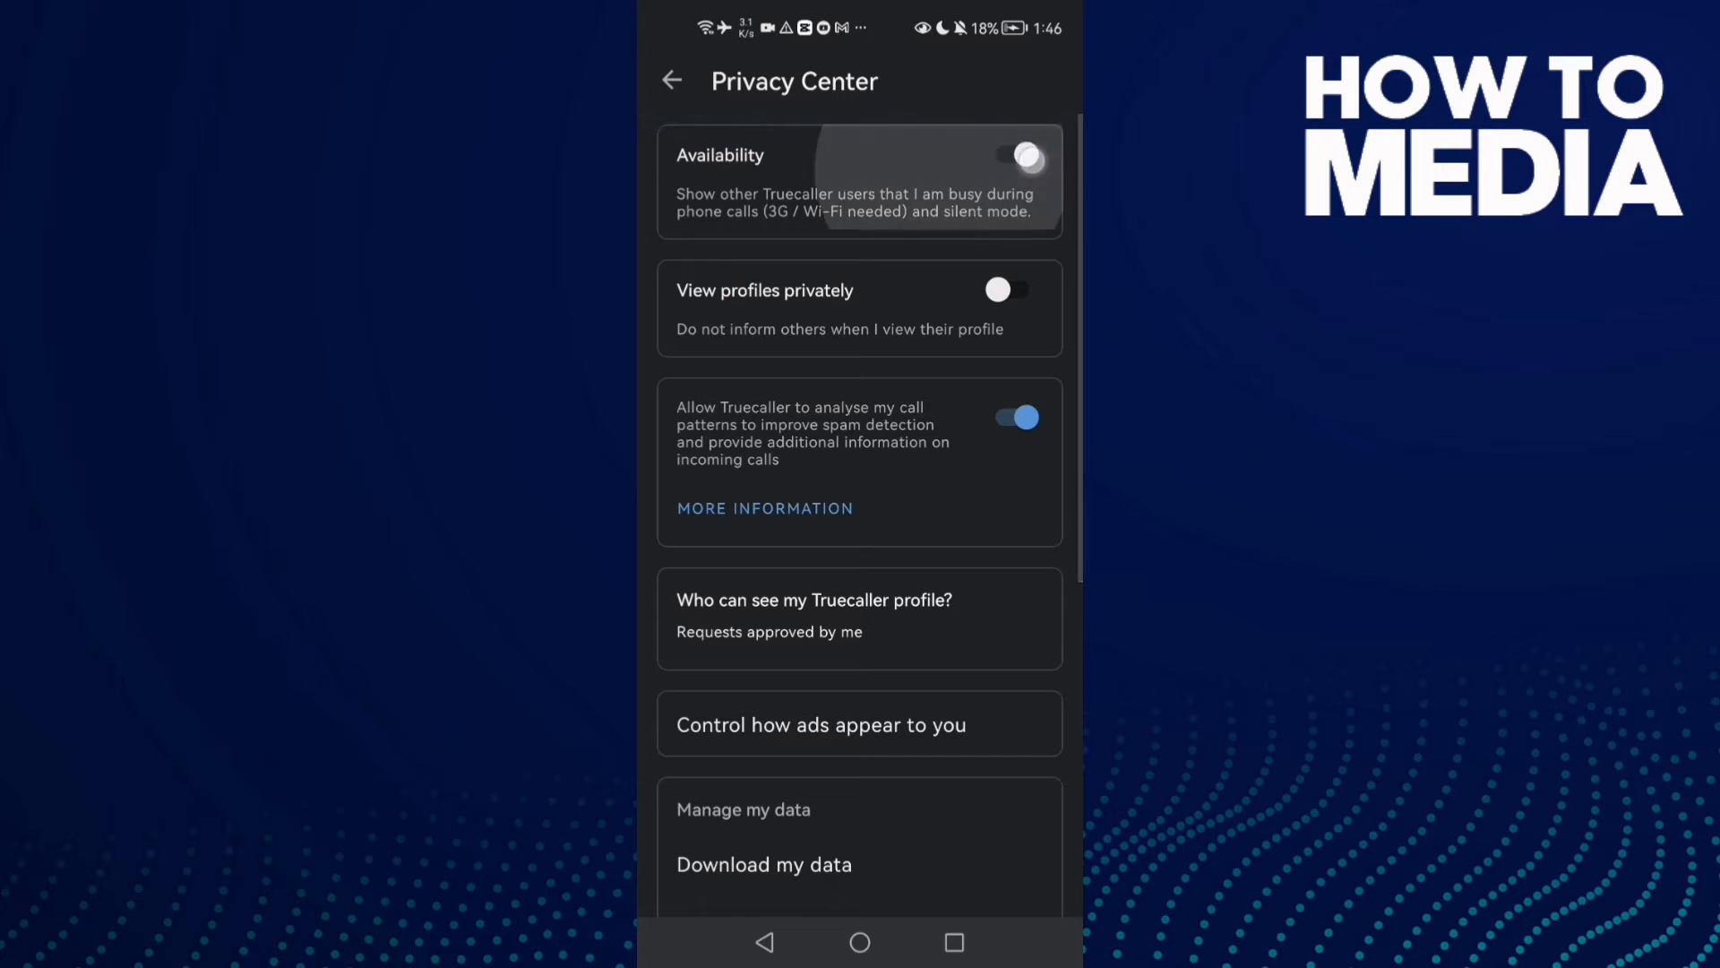
{"action": "left_click", "coordinate": [1023, 154]}
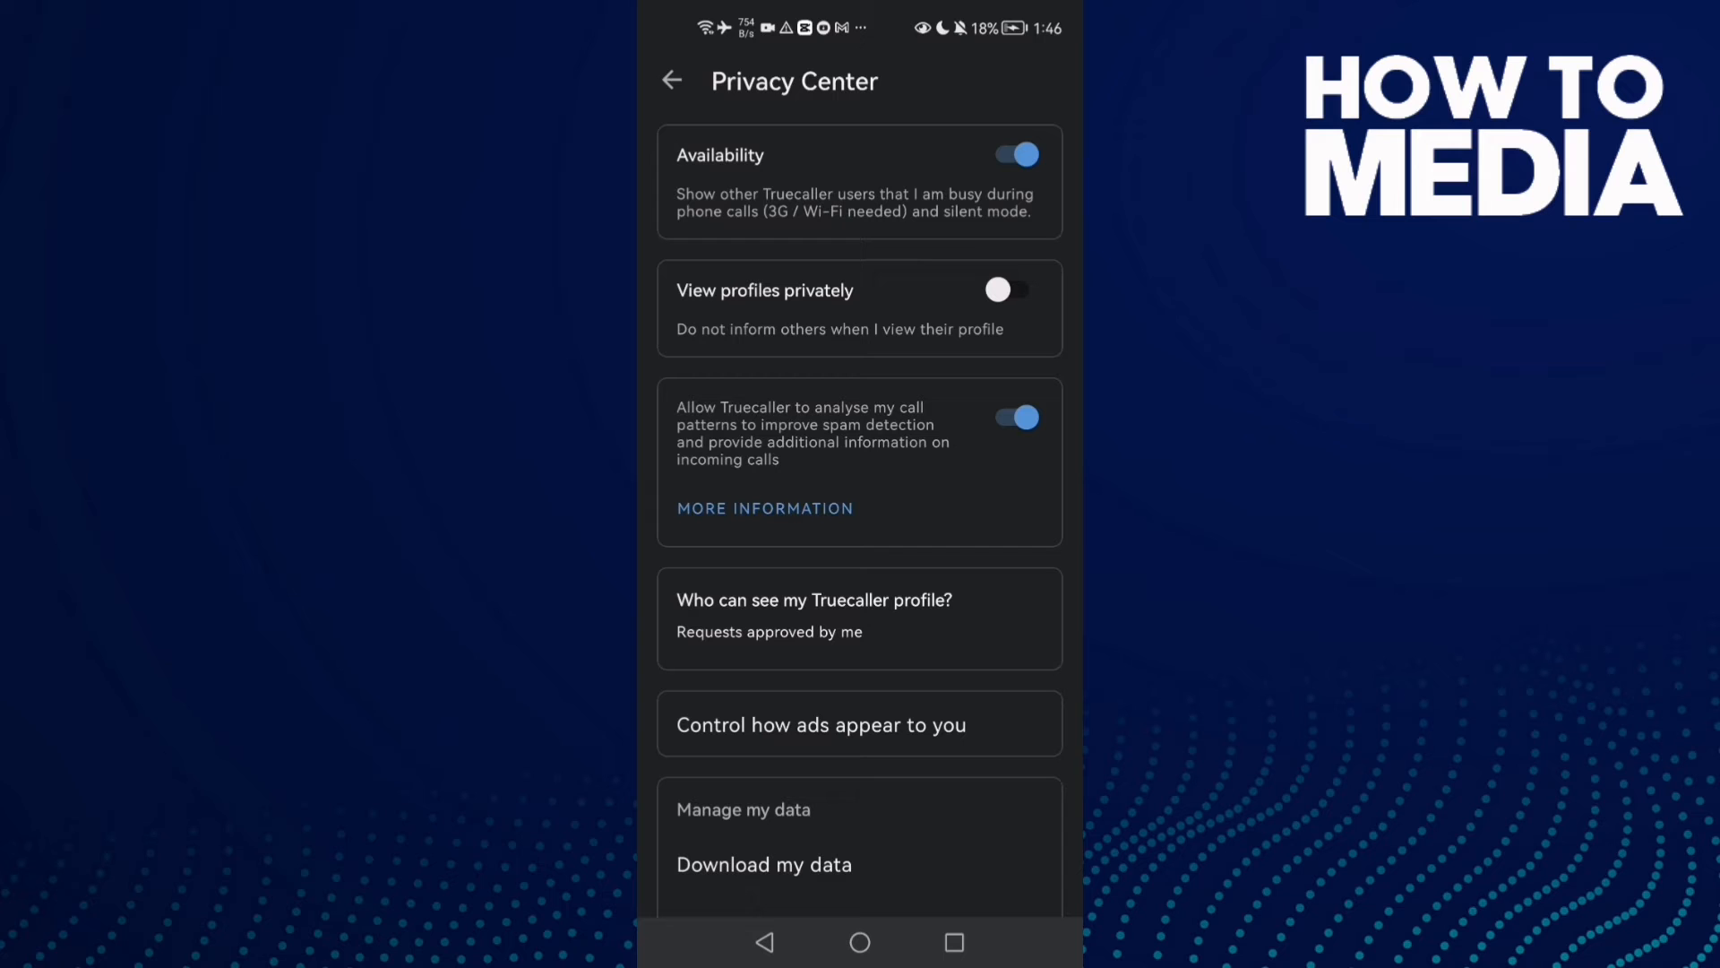
Step: Review the data-management options below, then leave the app for the home screen
{"action": "scroll", "scroll_direction": "down", "scroll_amount": 3}
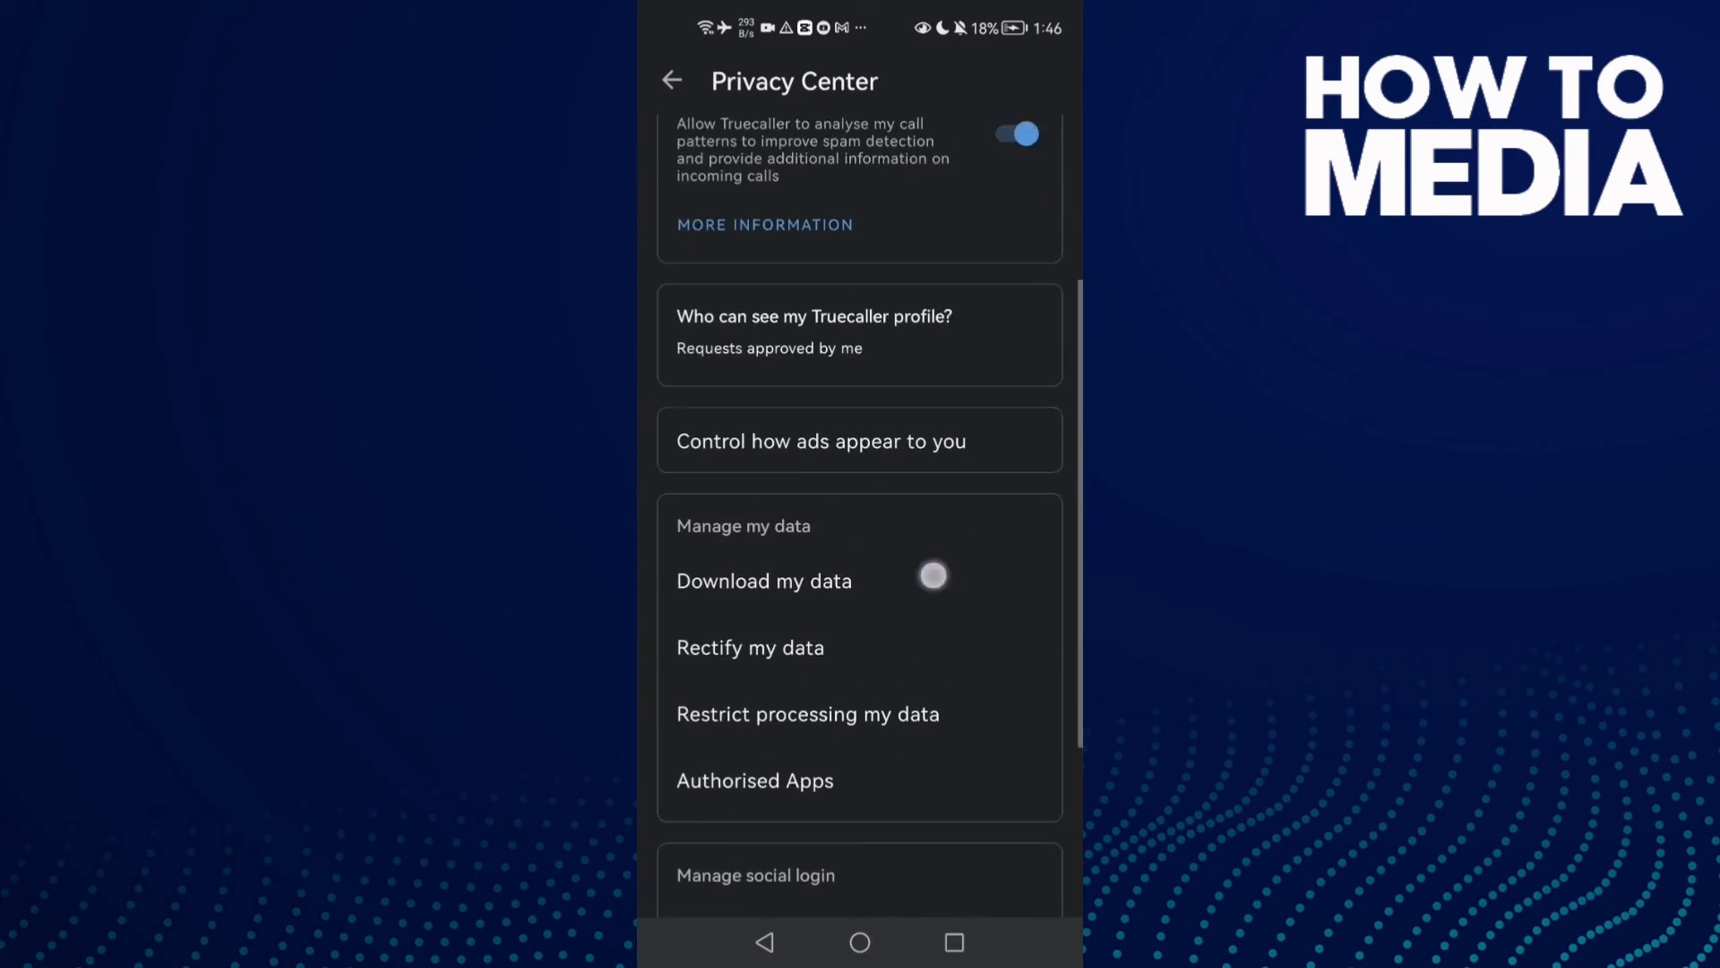
{"action": "scroll", "scroll_direction": "up", "scroll_amount": 3}
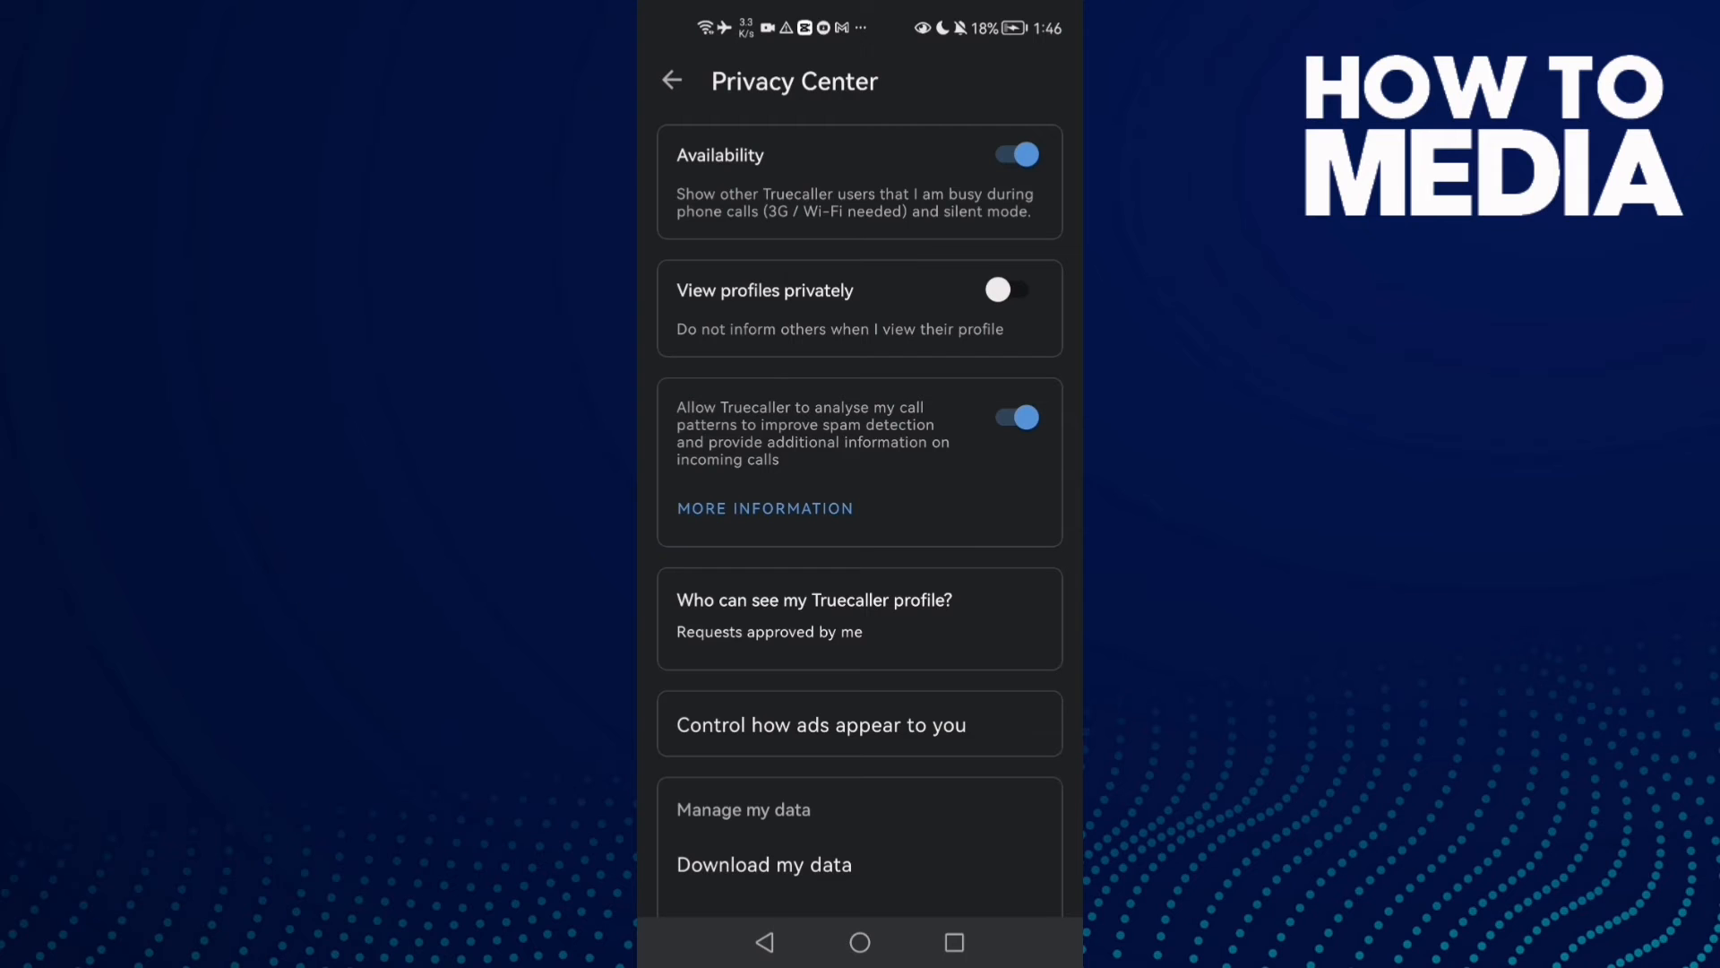
{"action": "left_click", "coordinate": [774, 942]}
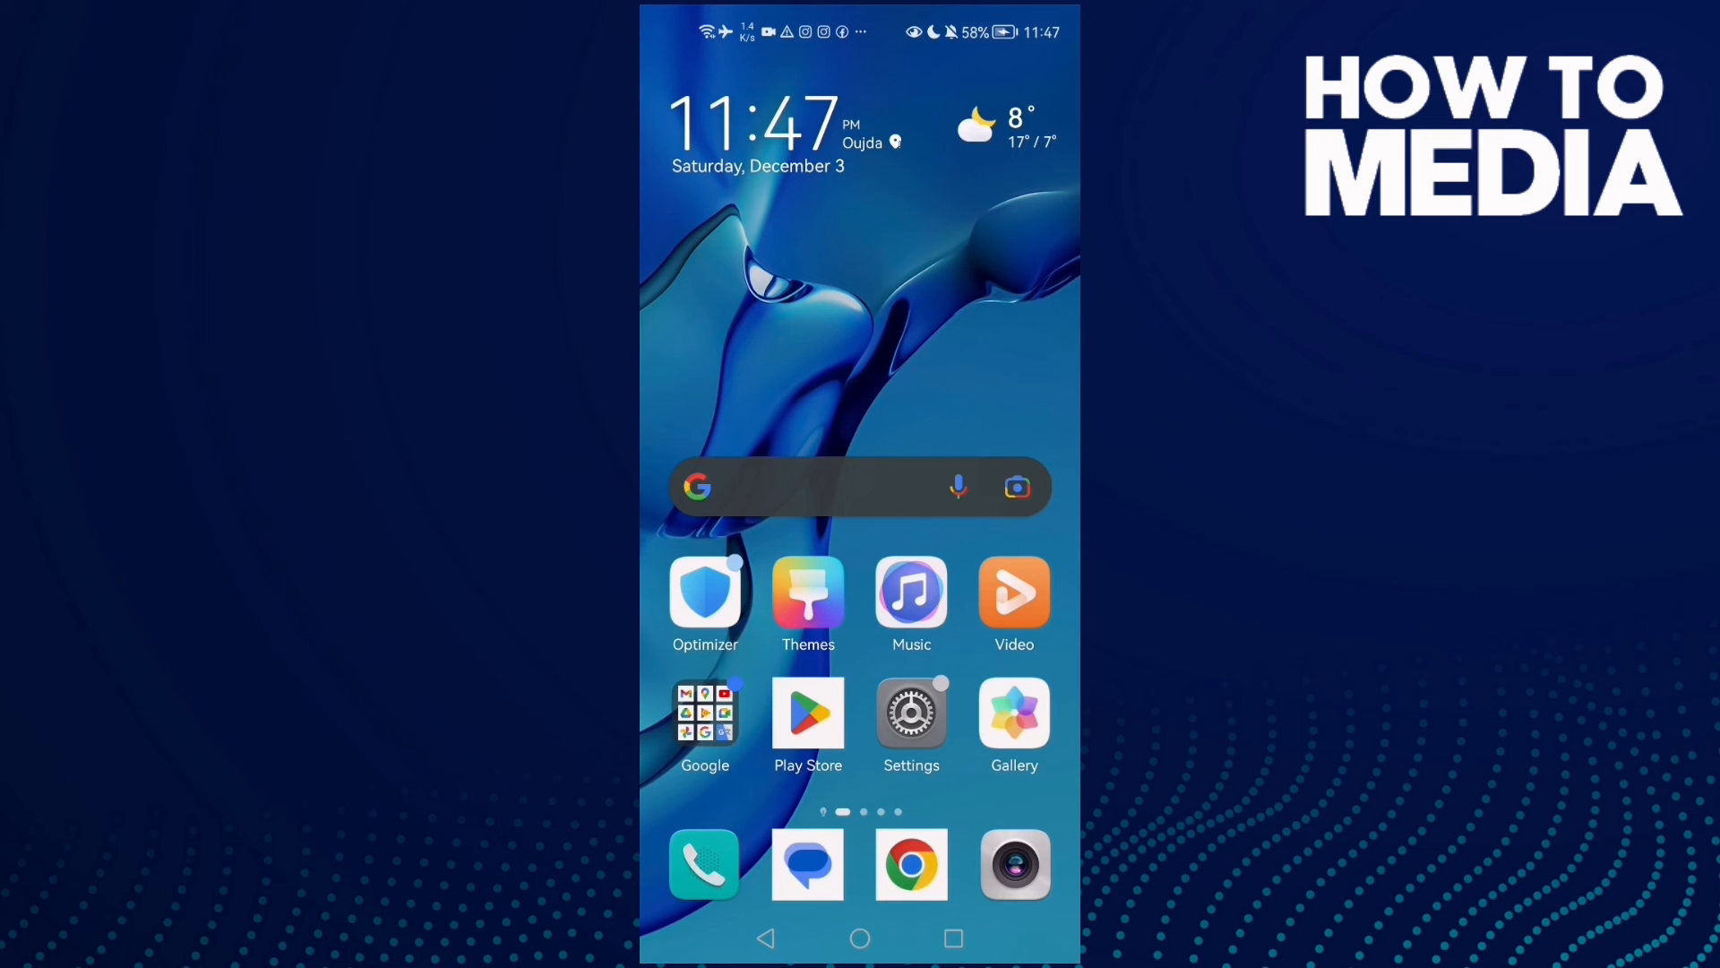
Step: Remain on the Android home screen with the app grid showing
{"action": "left_click", "coordinate": [308, 783]}
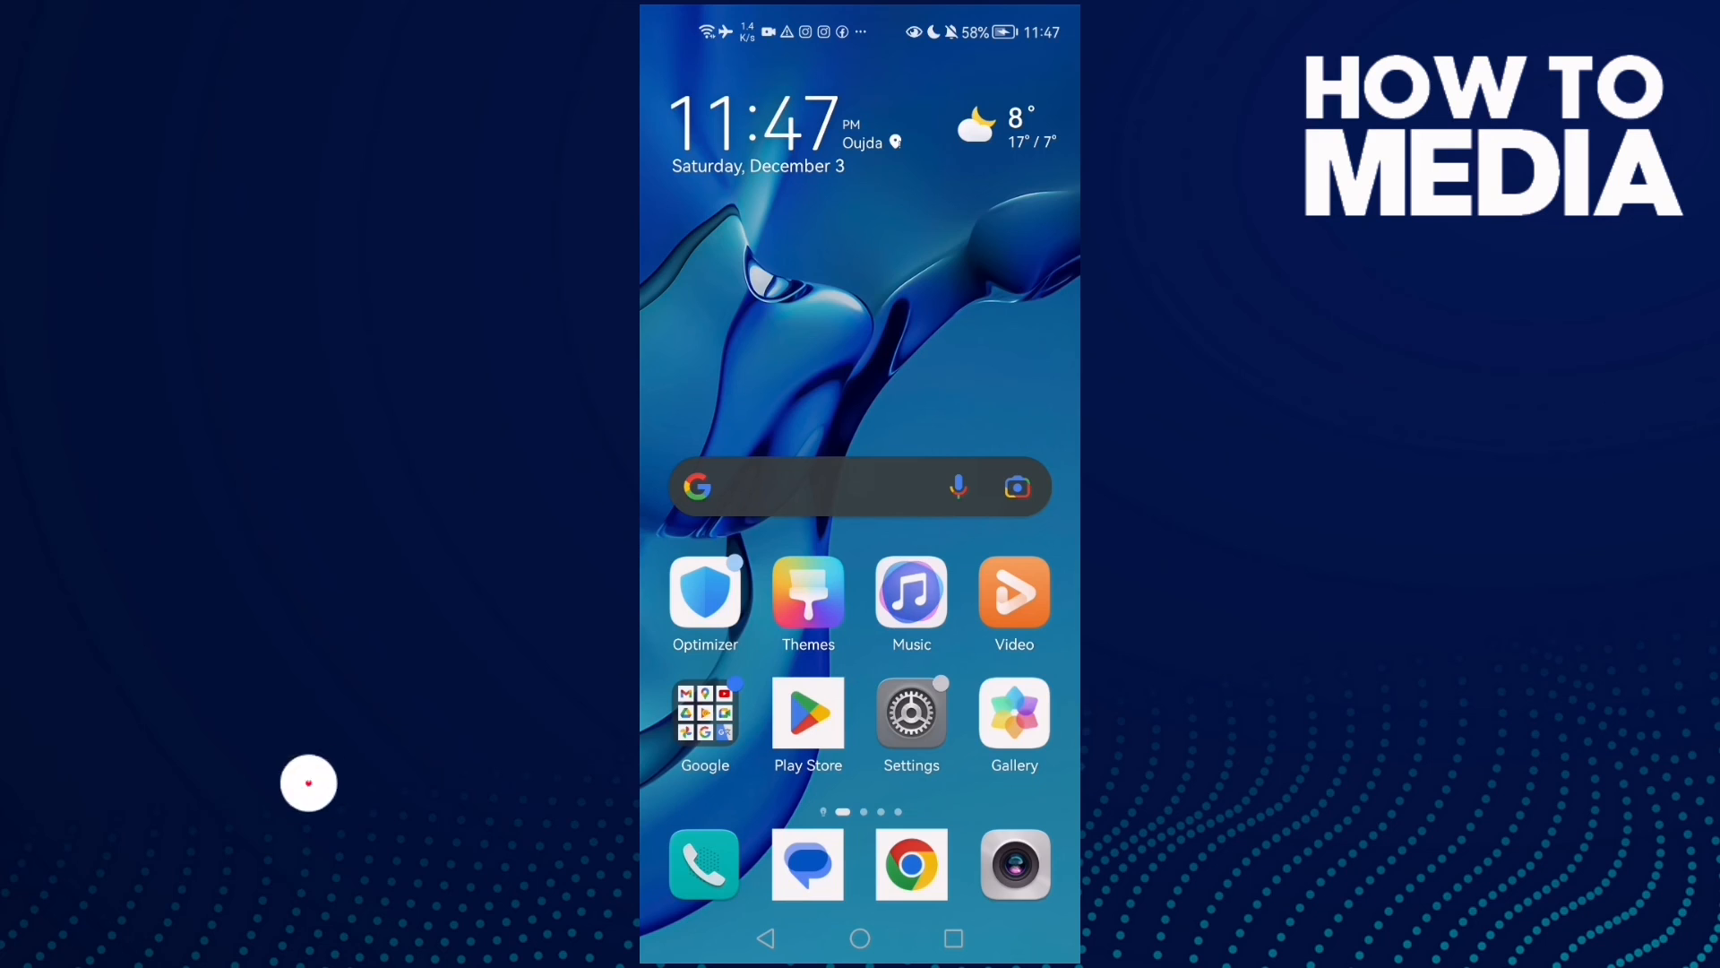